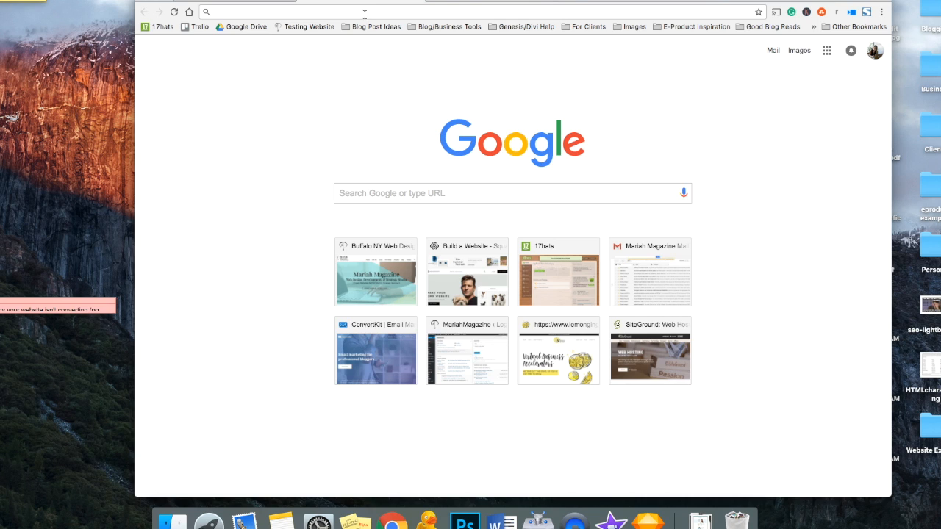
click(512, 192)
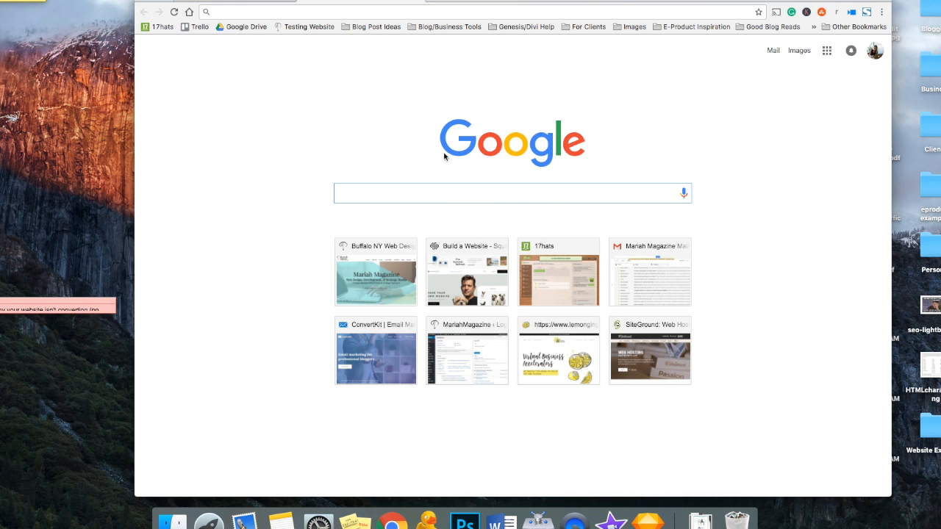
text(What's my)
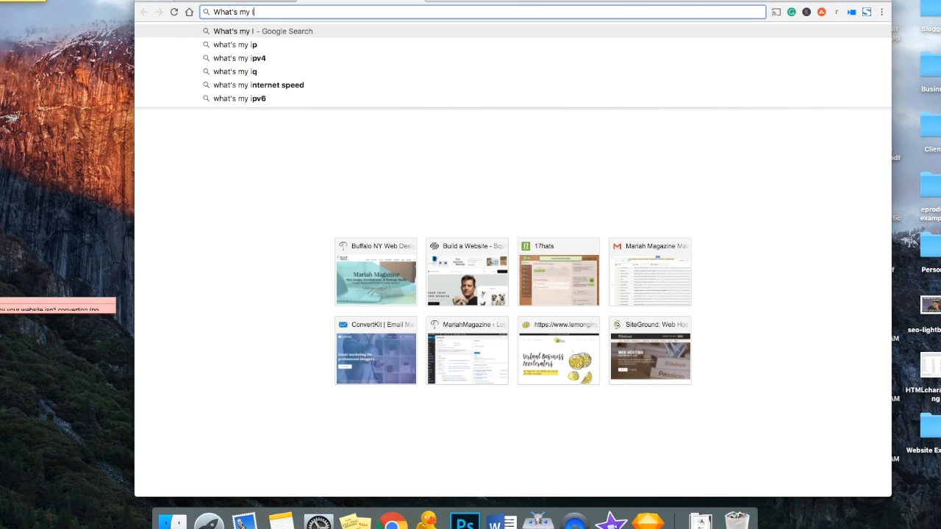
text(IP address)
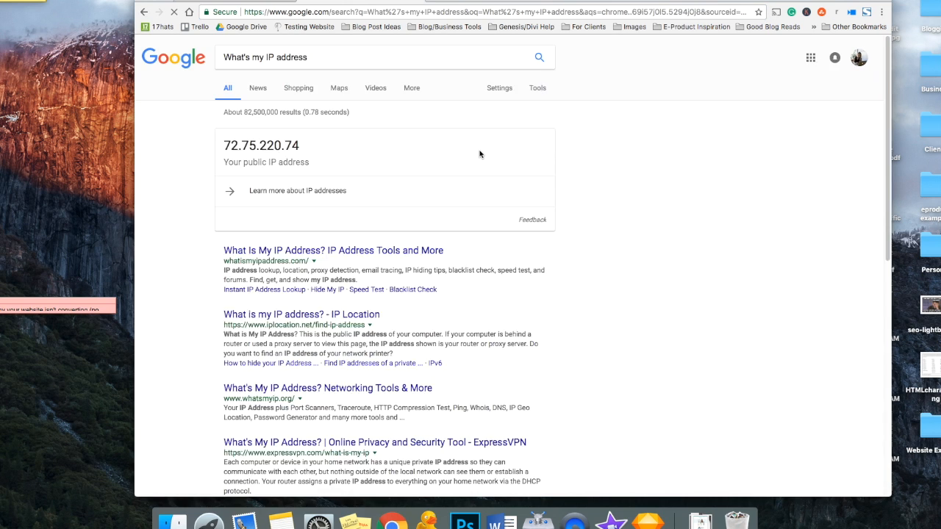
double_click(261, 144)
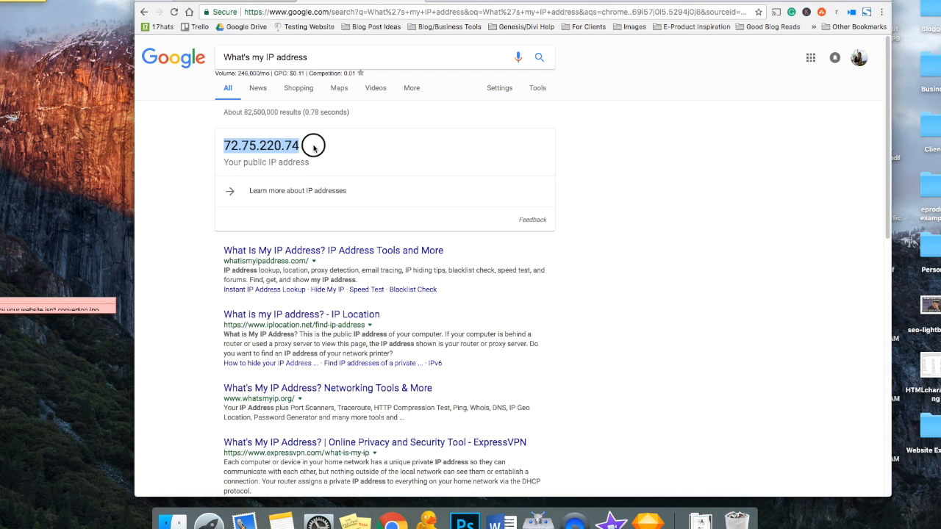
mouse_move(304, 145)
text(google)
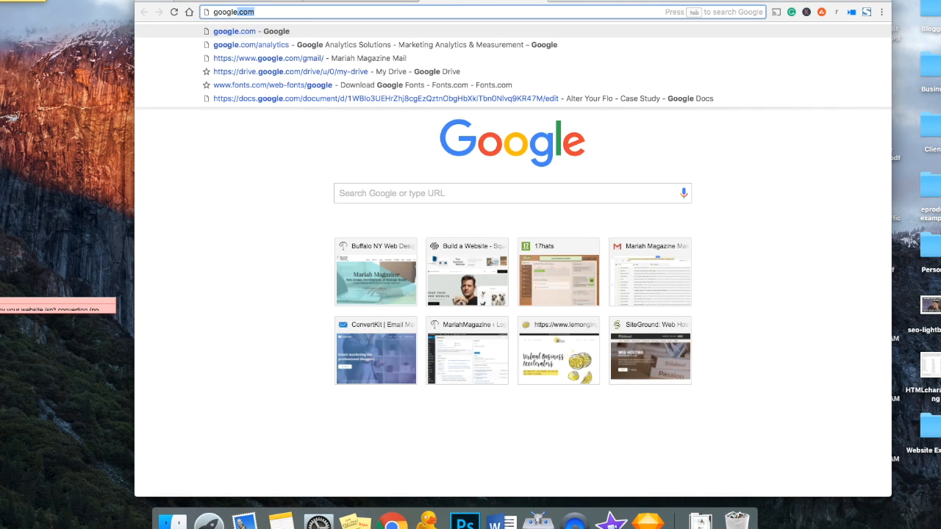
Go to google.com/analytics and choose Analytics from the products menu
text(/analytics/#?modal_active=none)
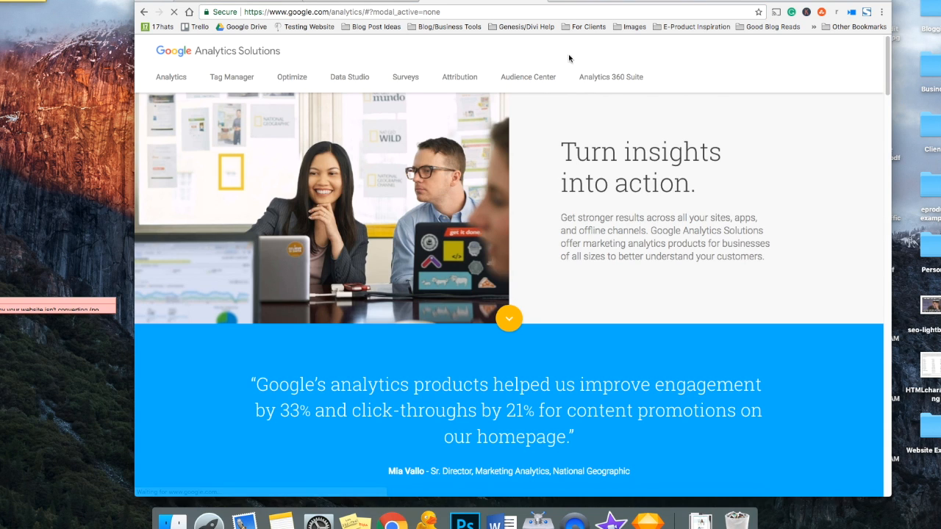
click(757, 58)
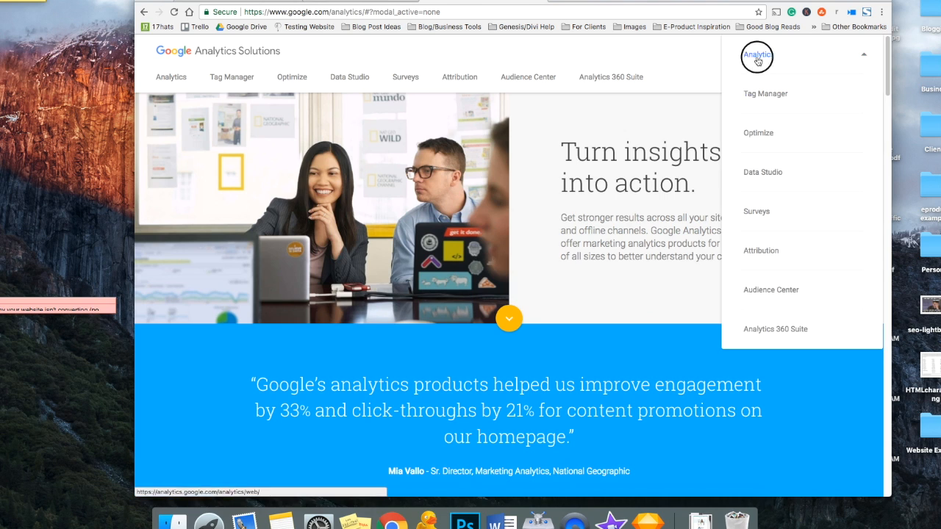
click(756, 57)
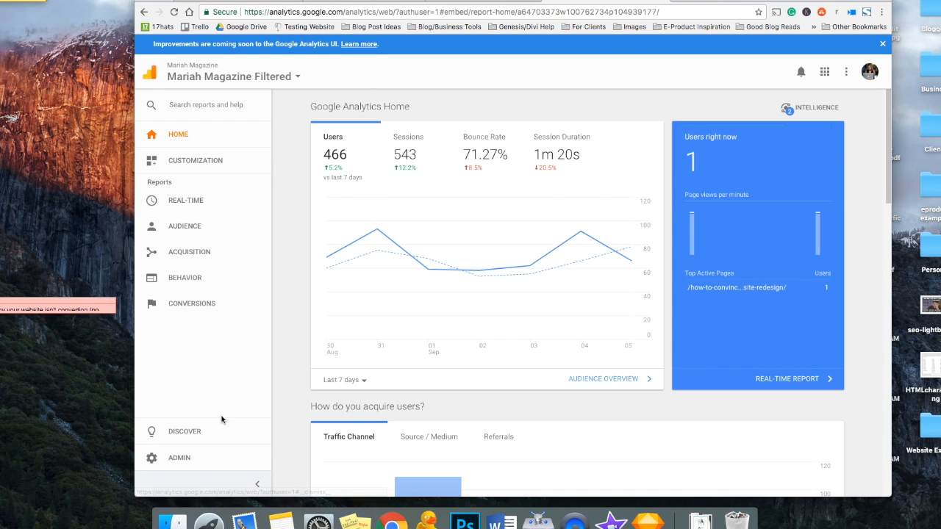
mouse_move(179, 458)
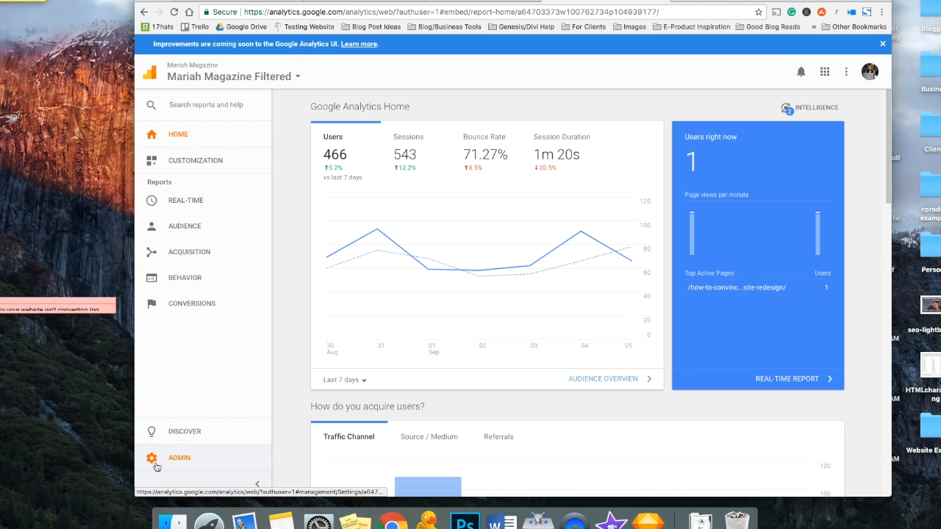
From Admin, open the account's All Filters list and start adding a filter
click(179, 457)
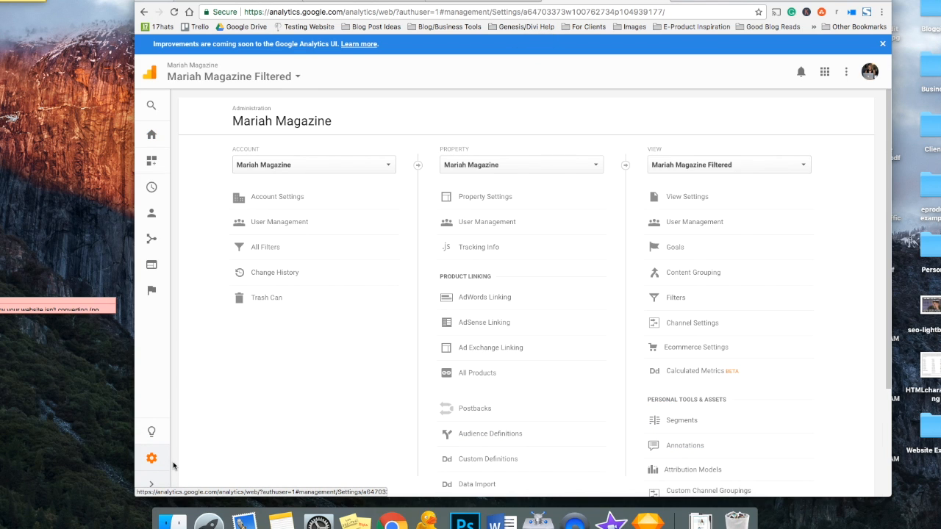
mouse_move(341, 375)
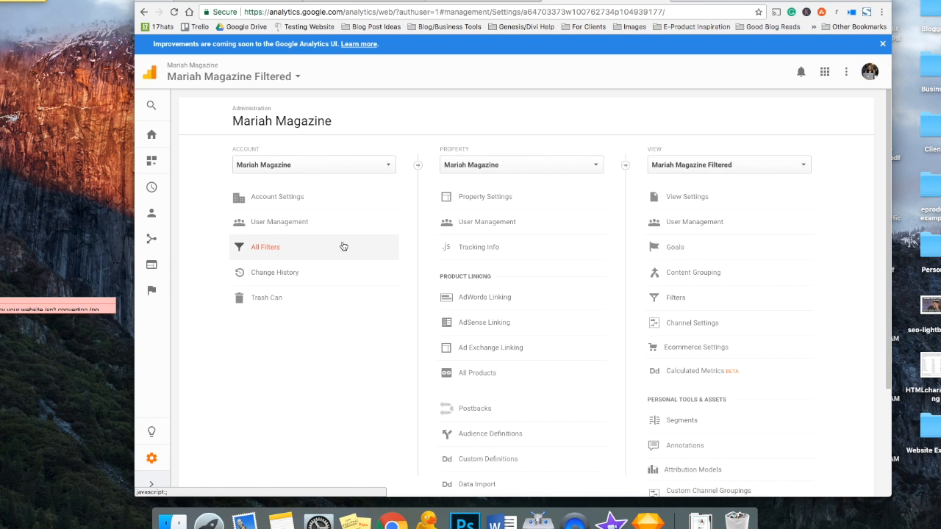
click(265, 246)
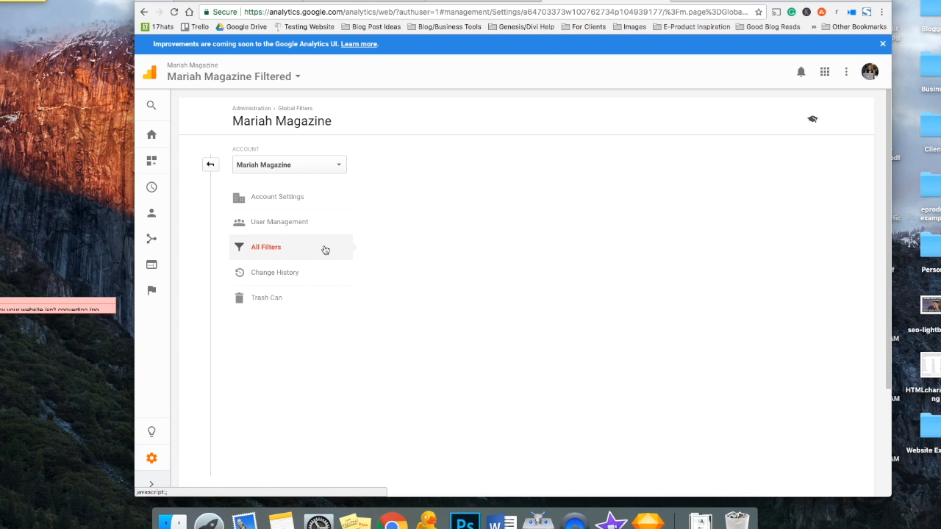
click(266, 247)
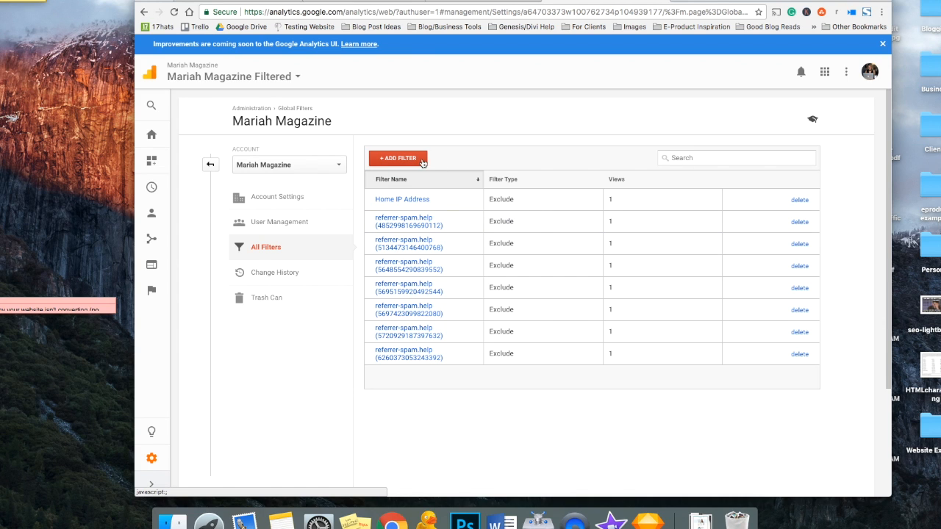
click(397, 158)
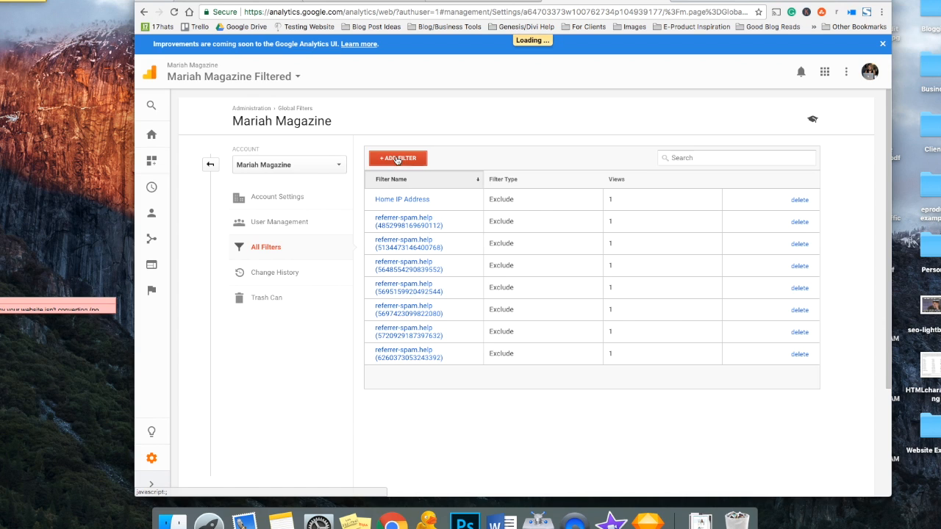
Open the new filter form and name the filter 'Home Ip Address'
click(397, 158)
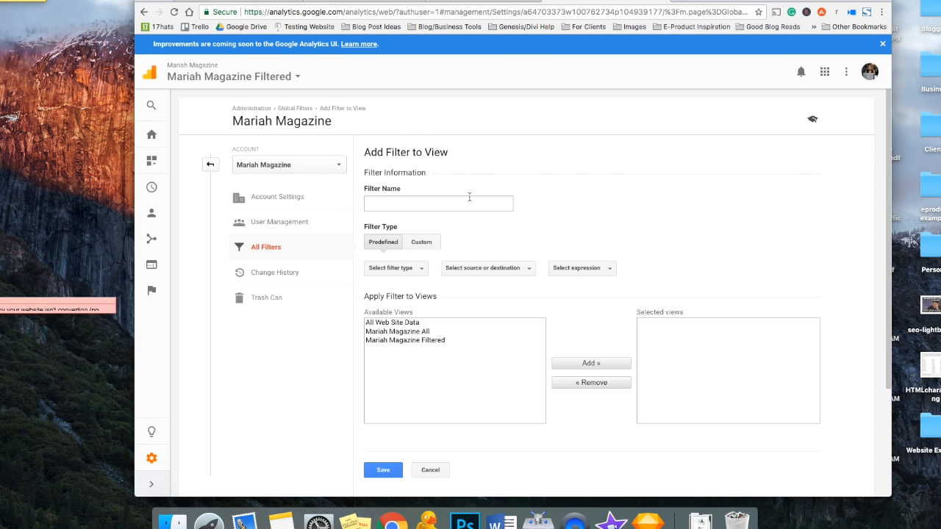
click(438, 204)
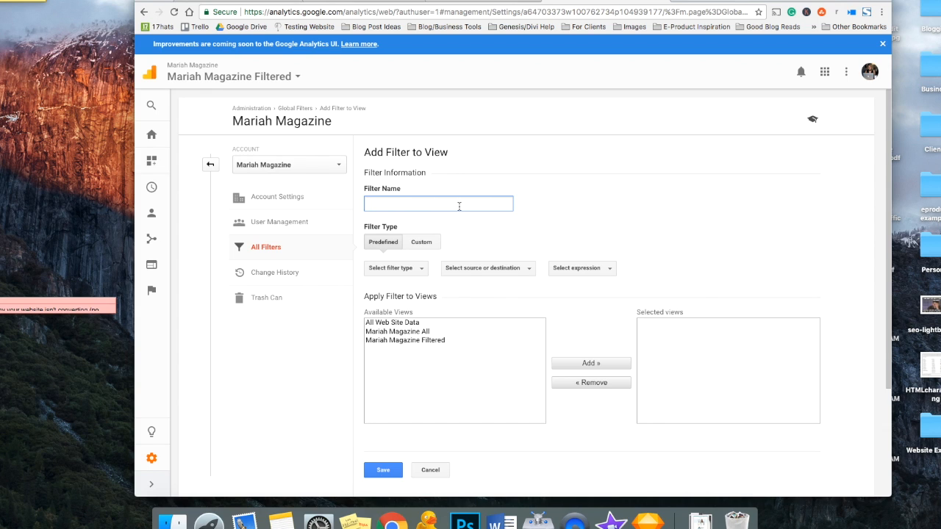
text(Home Ip)
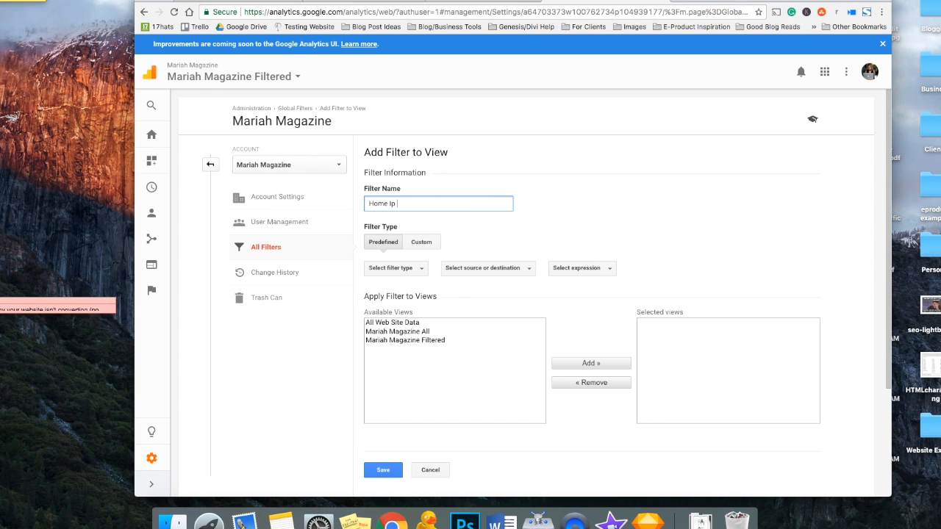
text(Address)
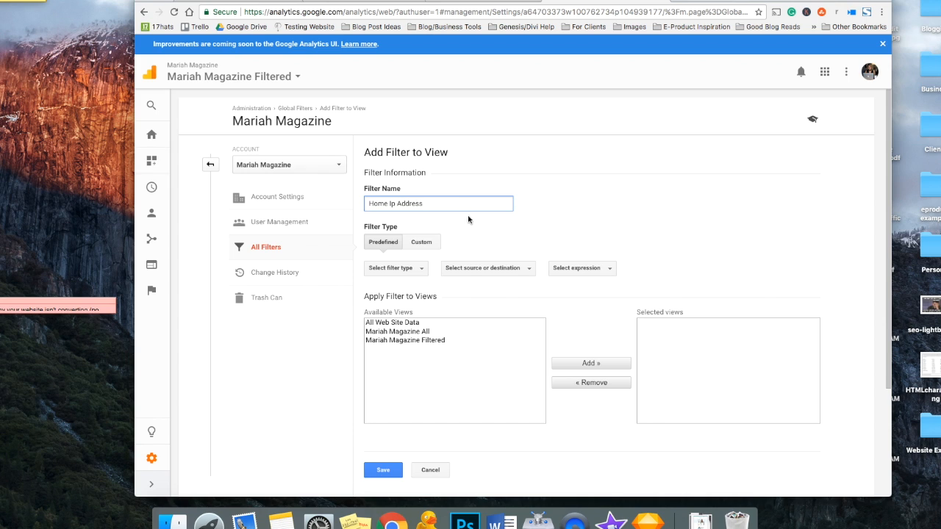
Set the predefined type to exclude traffic from IP addresses that are equal to
click(395, 268)
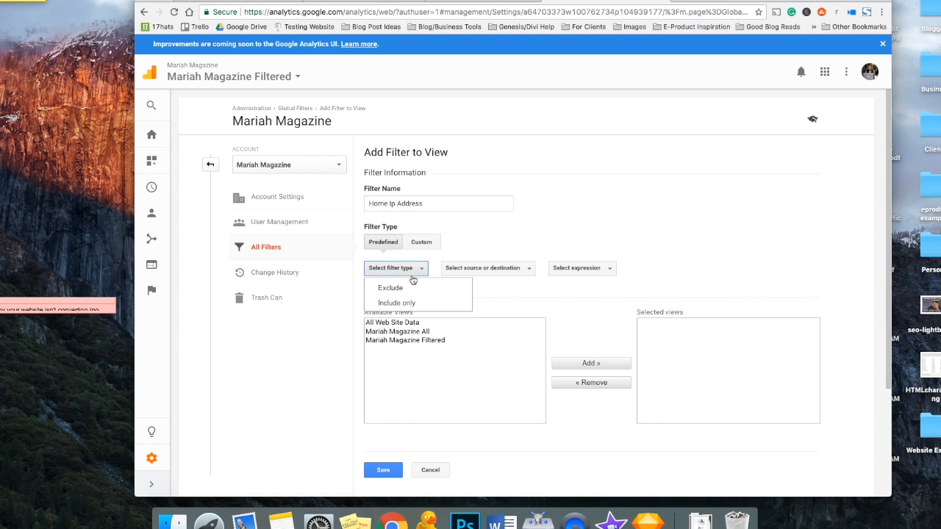
click(390, 288)
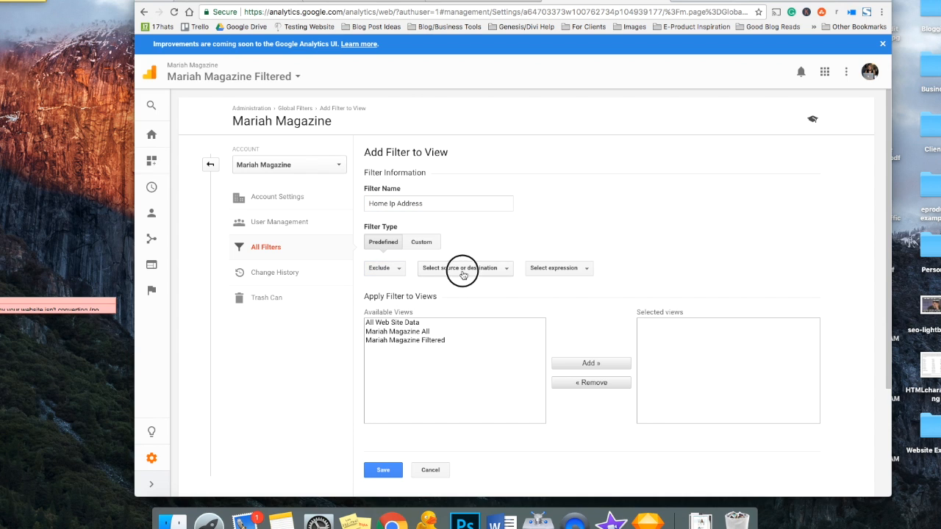
click(464, 267)
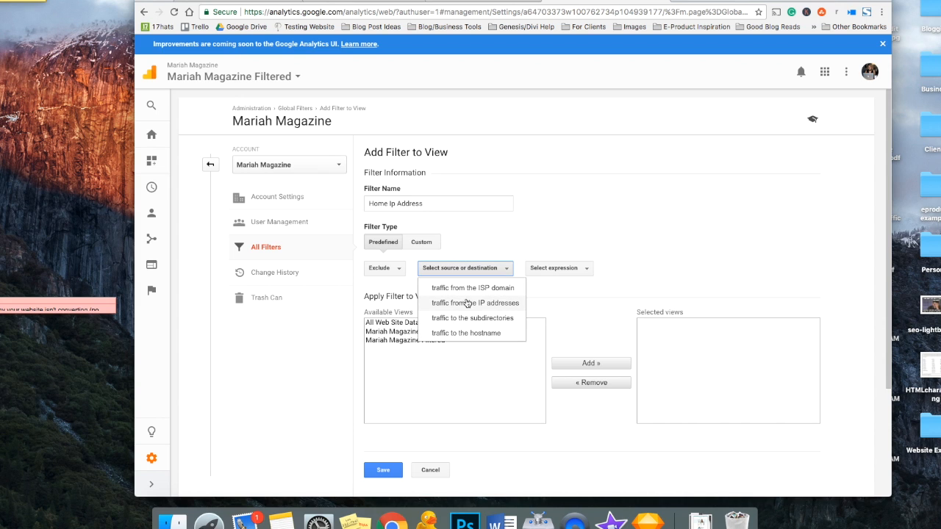
click(475, 303)
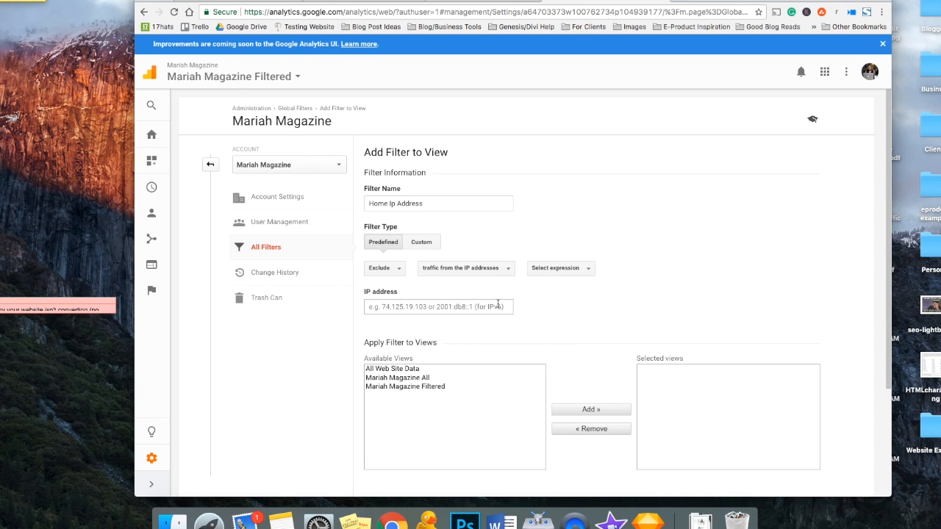
click(560, 267)
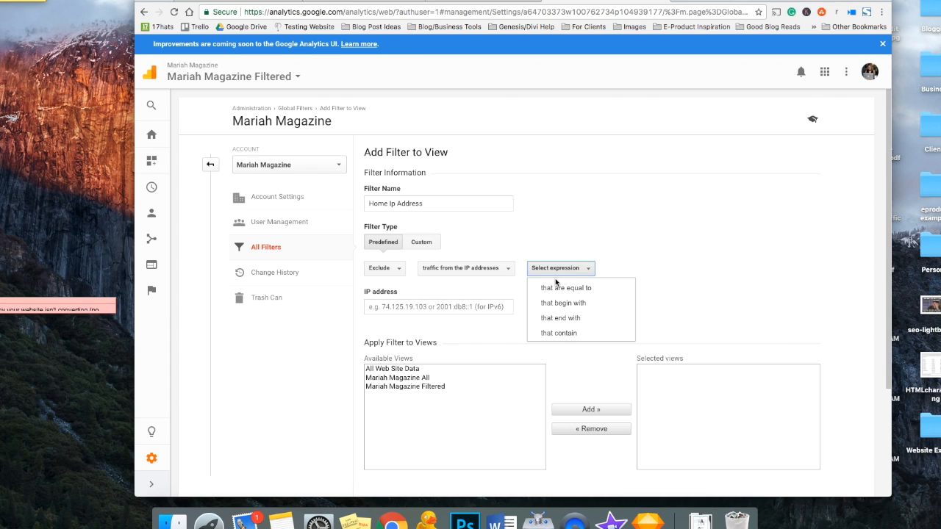
click(565, 287)
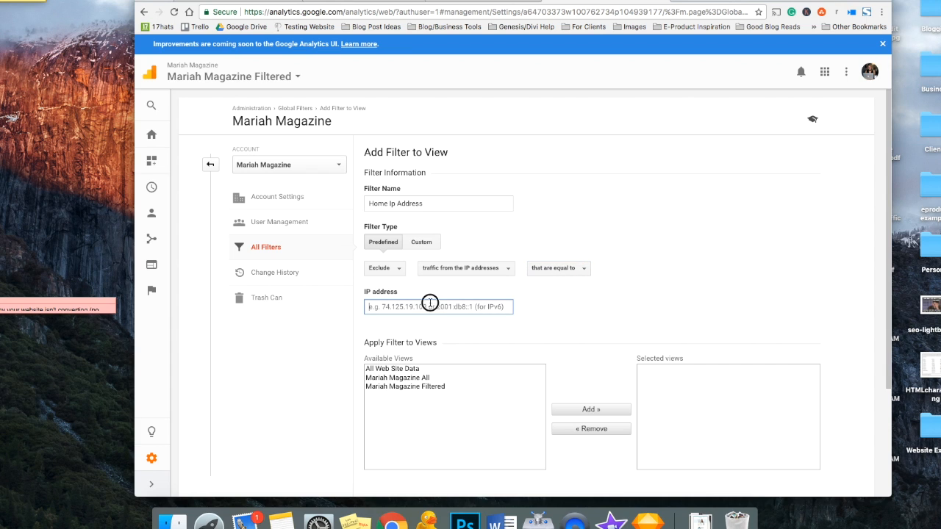
Enter IP 72.75.220.74, add All Web Site Data as the view, and save
text(72.75.220.74)
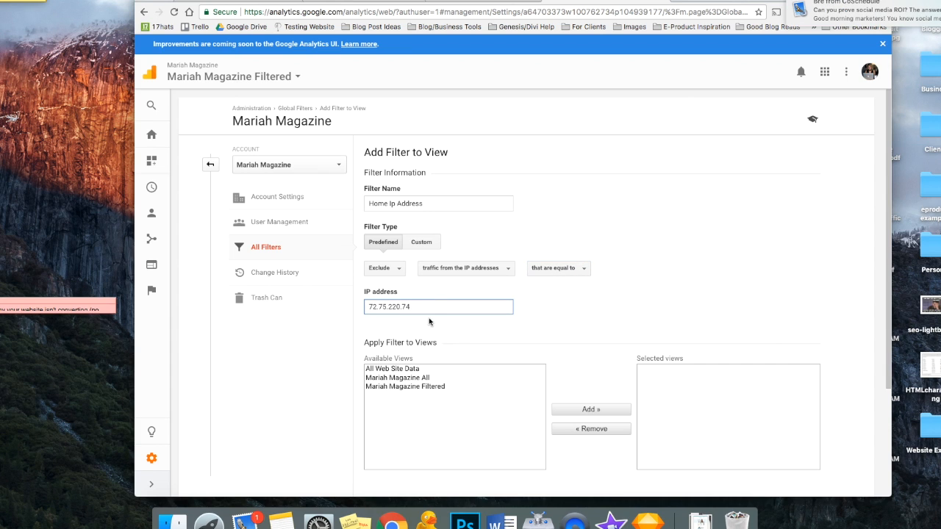
scroll(down, 3)
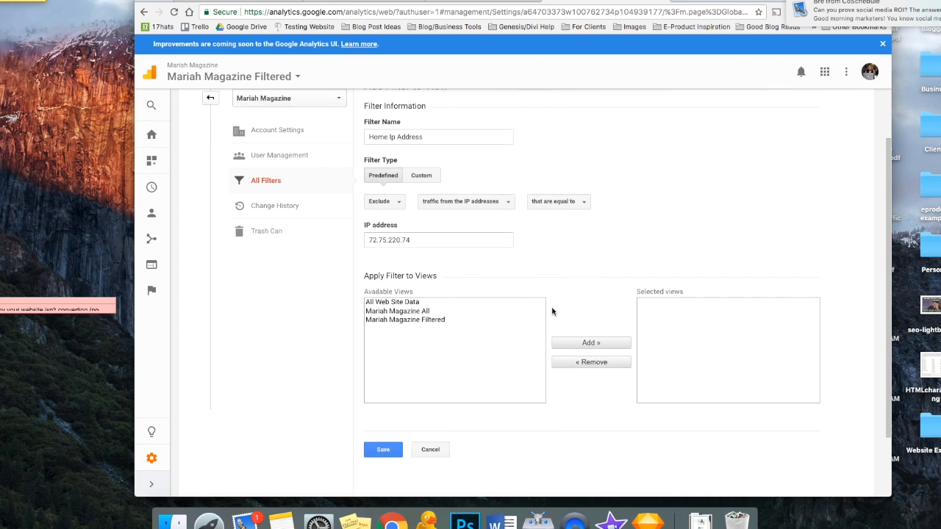
scroll(down, 3)
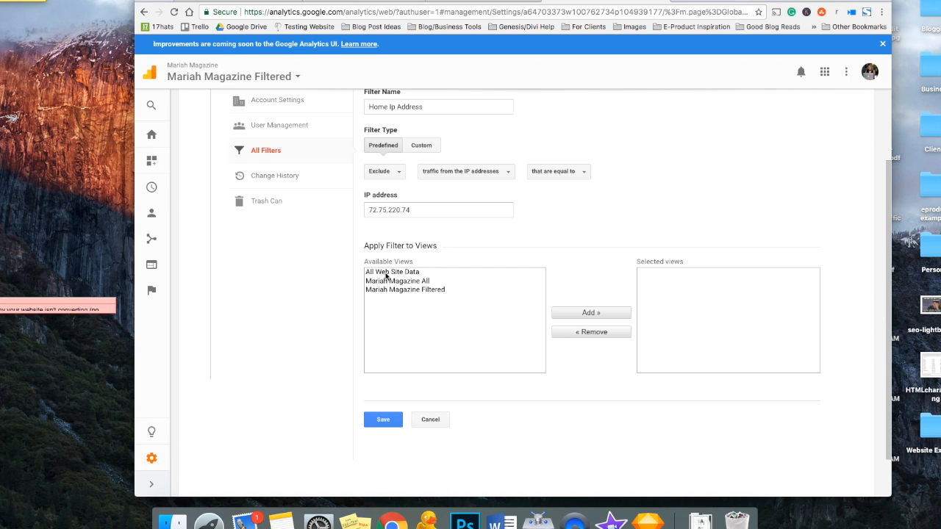
click(391, 271)
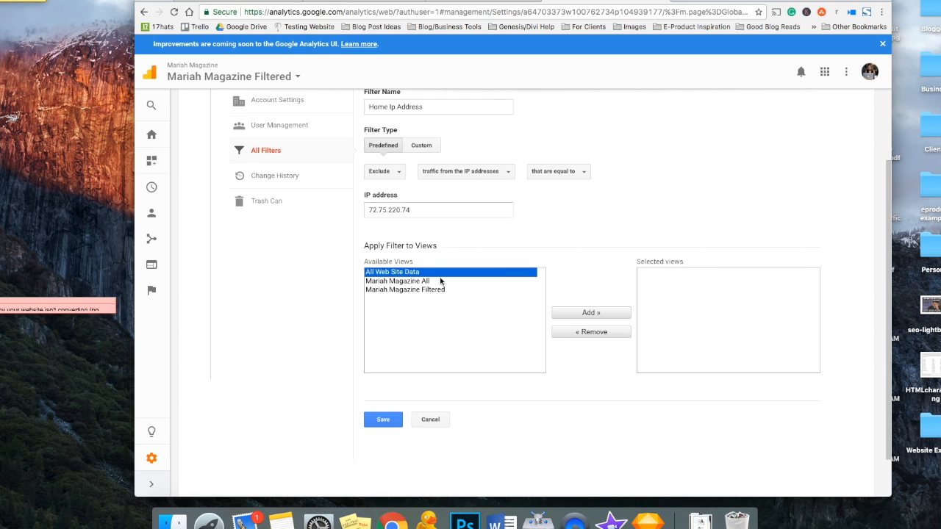
click(590, 312)
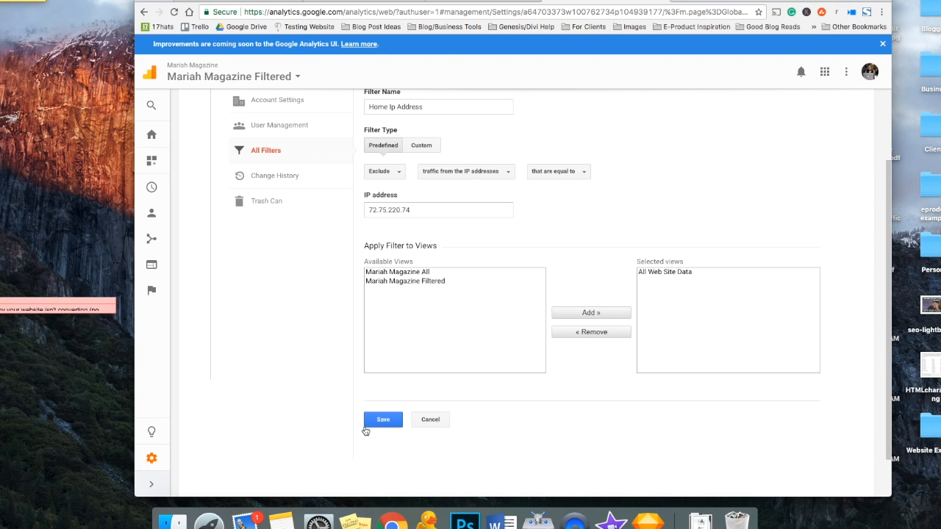
click(383, 419)
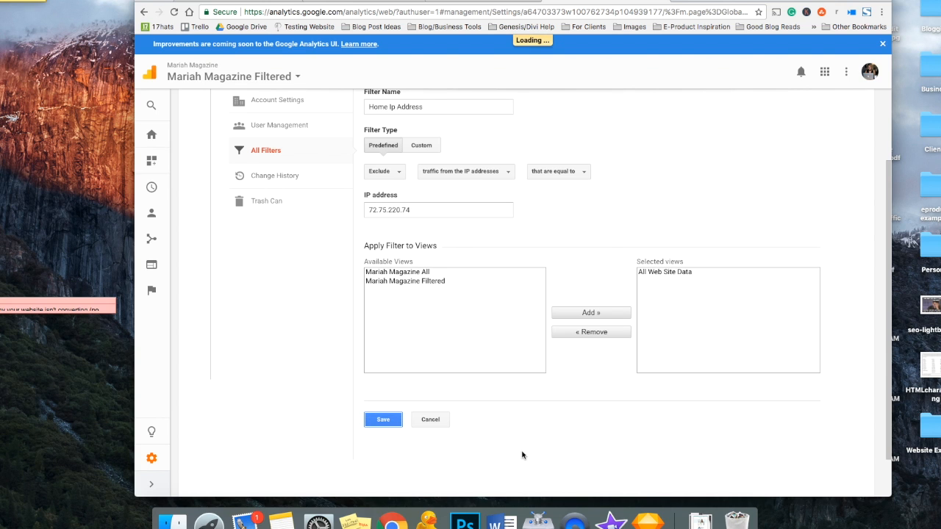
click(383, 420)
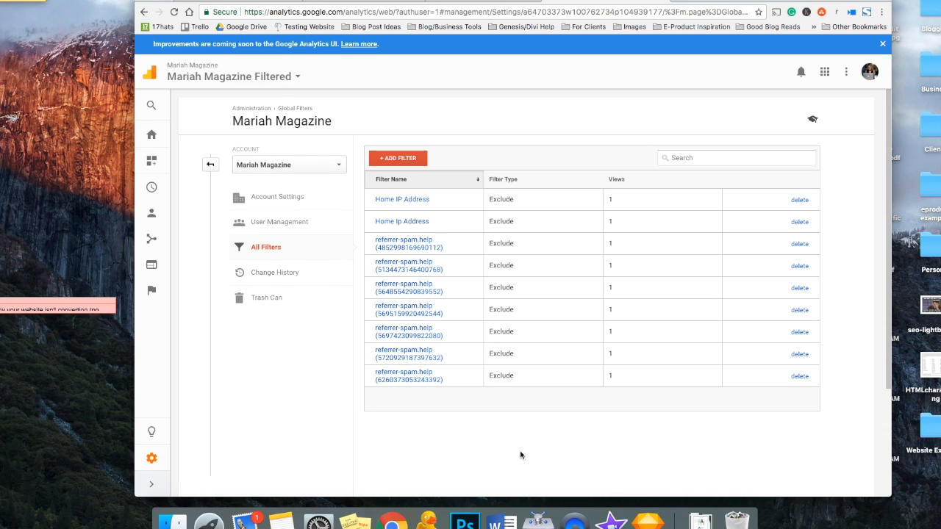